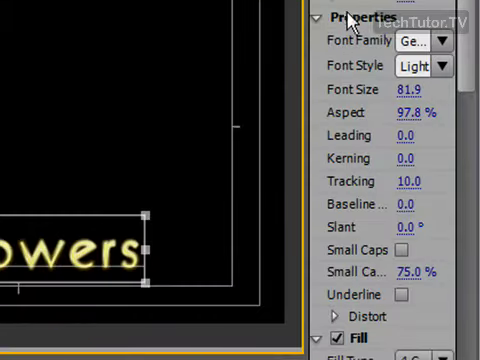
{"action": "mouse_move", "coordinate": [392, 30]}
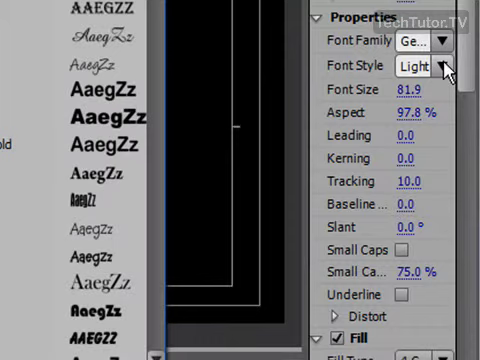
- Keep the current font and lower the Flowers title's font size from 81.9 to 75
{"action": "left_click", "coordinate": [444, 62]}
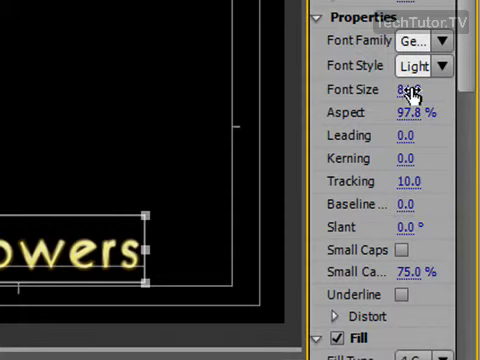
{"action": "left_click", "coordinate": [420, 92]}
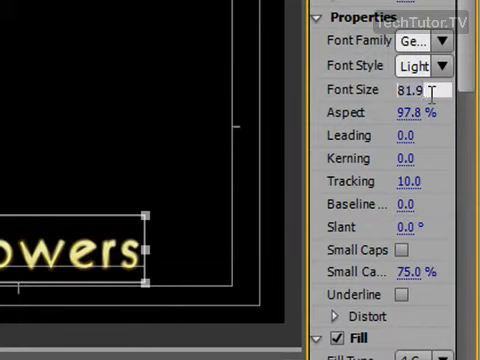
{"action": "type", "text": "75.0"}
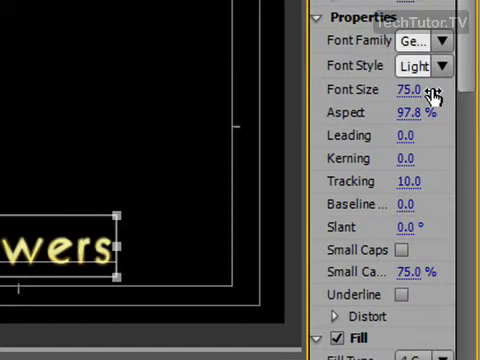
{"action": "mouse_move", "coordinate": [250, 192]}
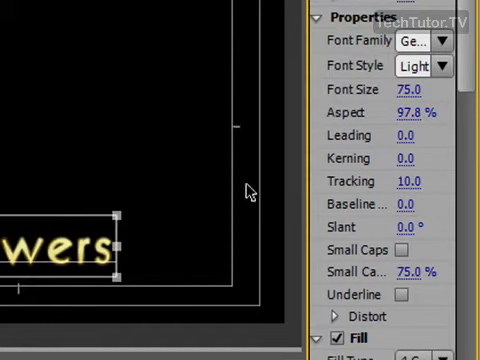
{"action": "mouse_move", "coordinate": [416, 112]}
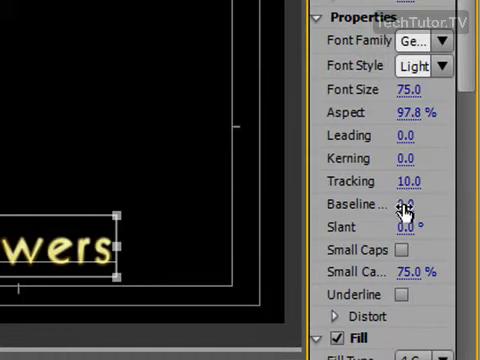
{"action": "left_click", "coordinate": [404, 204]}
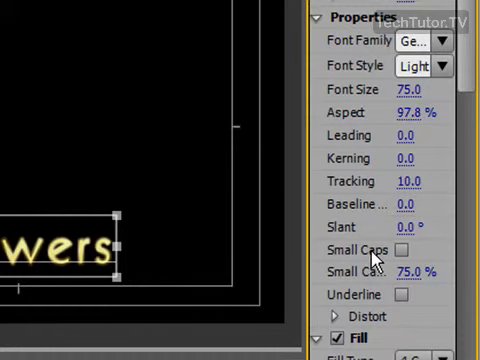
{"action": "left_click", "coordinate": [404, 250]}
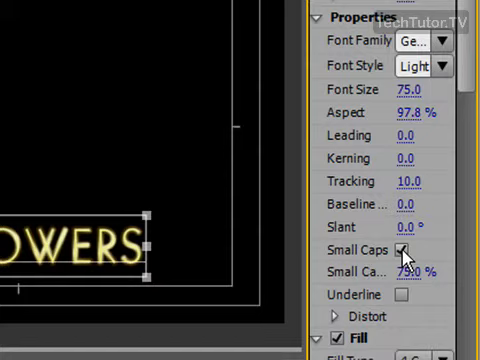
{"action": "left_click", "coordinate": [408, 250]}
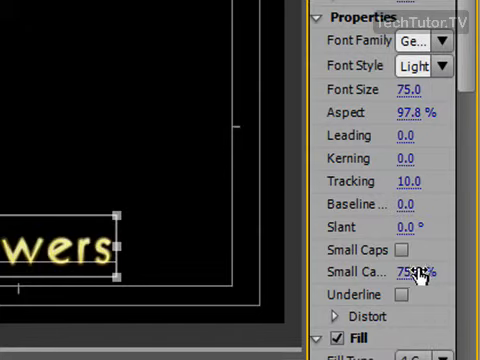
{"action": "left_click", "coordinate": [400, 294]}
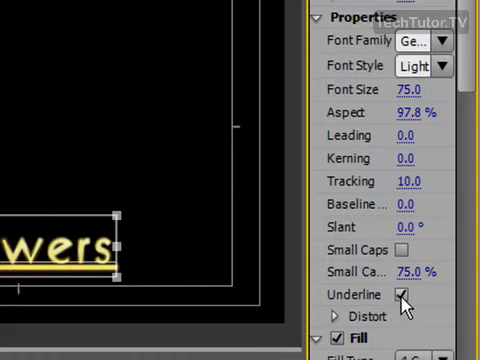
{"action": "left_click", "coordinate": [404, 296]}
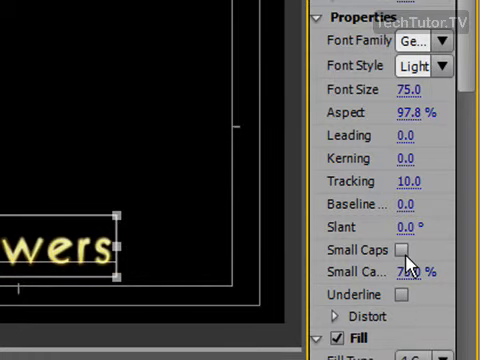